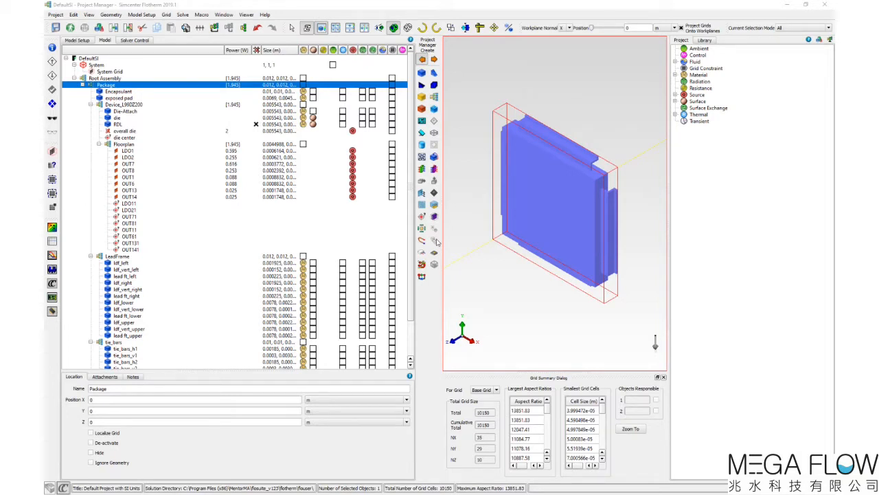
pyautogui.moveTo(418, 236)
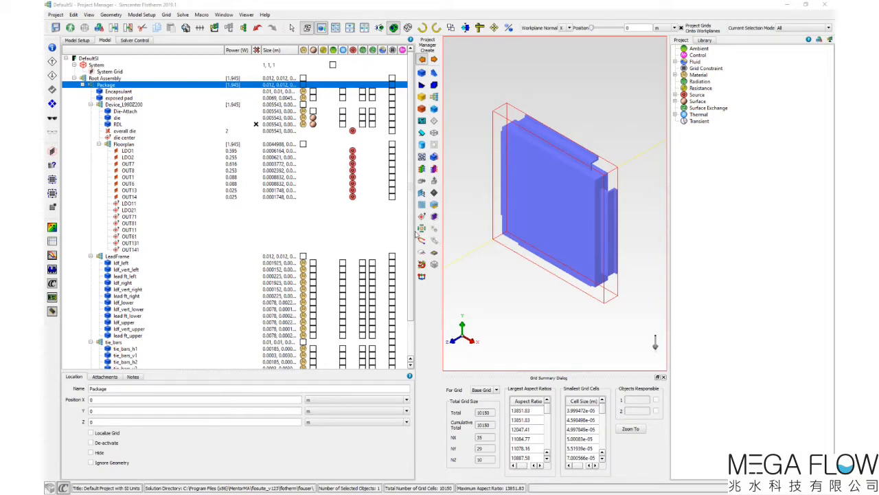
# Step: Export the Package assembly as Package.ecxml and switch to an empty project
pyautogui.click(46, 15)
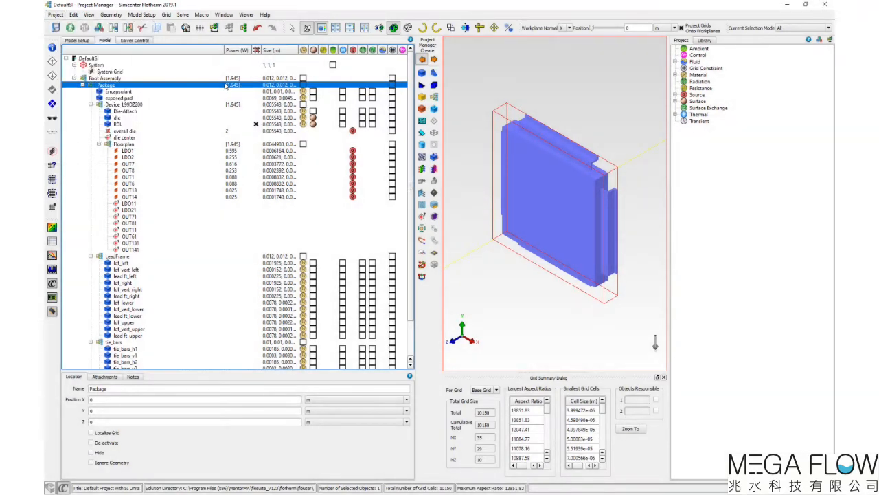
pyautogui.rightClick(95, 85)
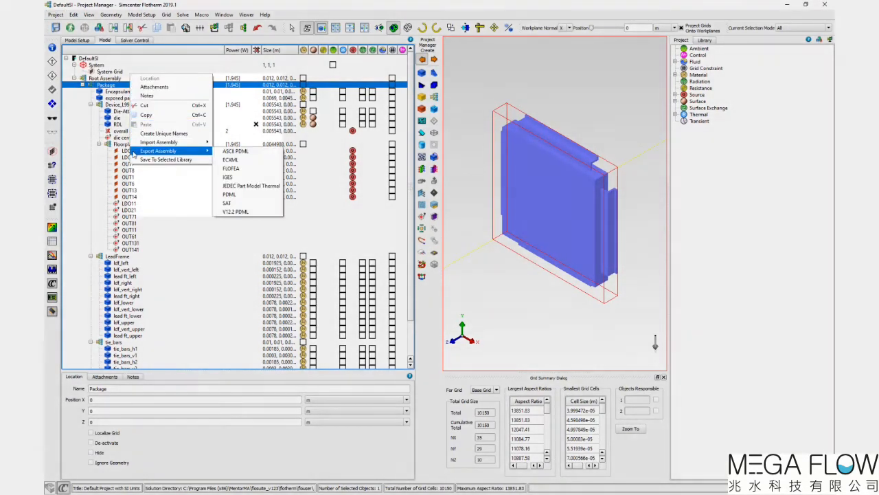
pyautogui.moveTo(248, 160)
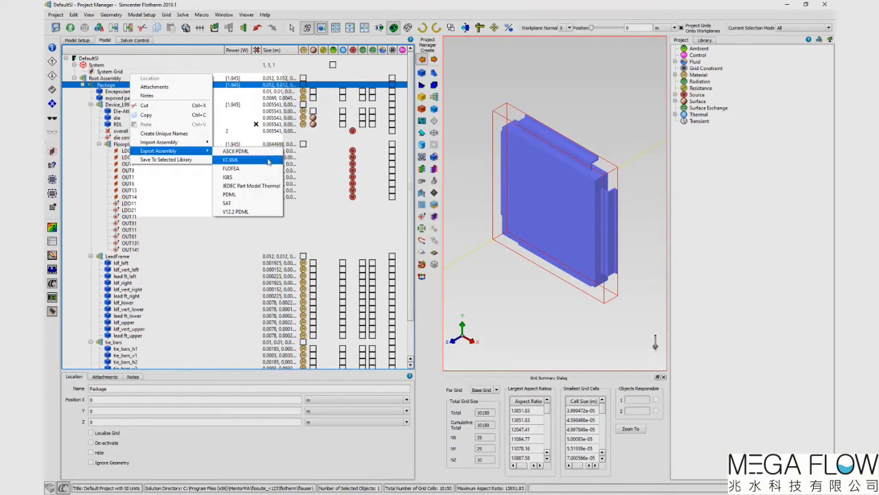
pyautogui.click(230, 160)
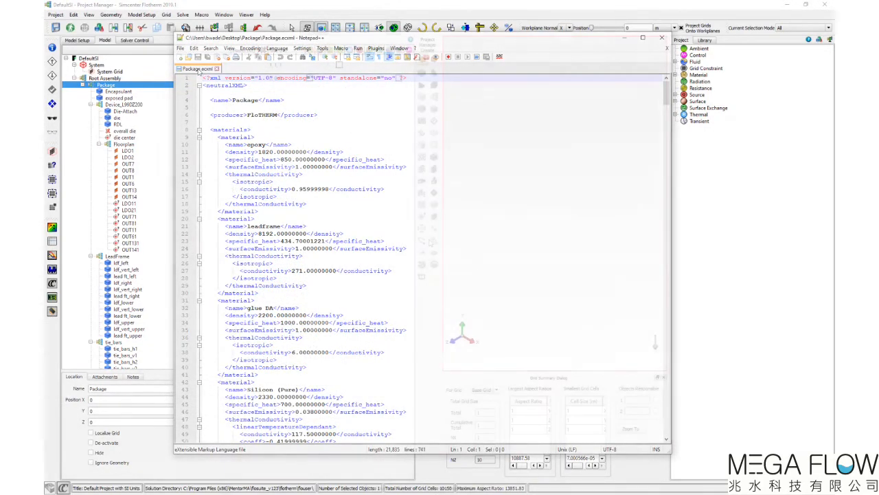
pyautogui.click(664, 38)
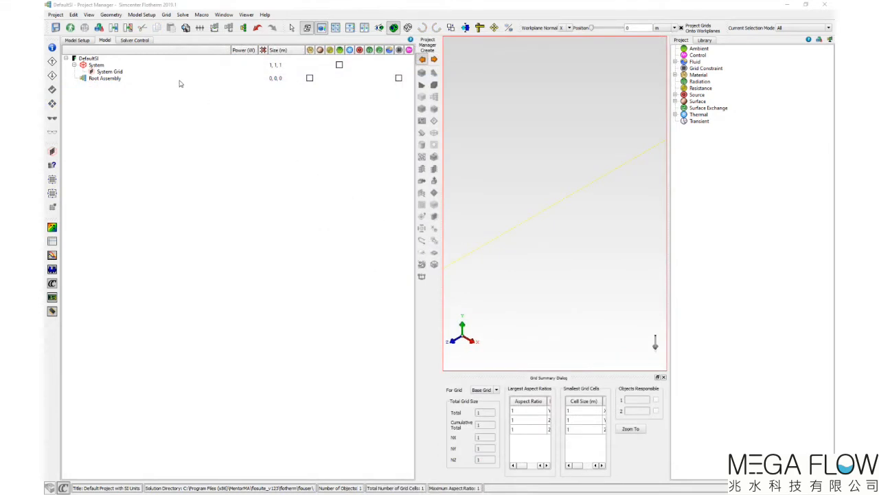
# Step: Import Package.ecxml into Root Assembly and expand the full model tree
pyautogui.rightClick(104, 78)
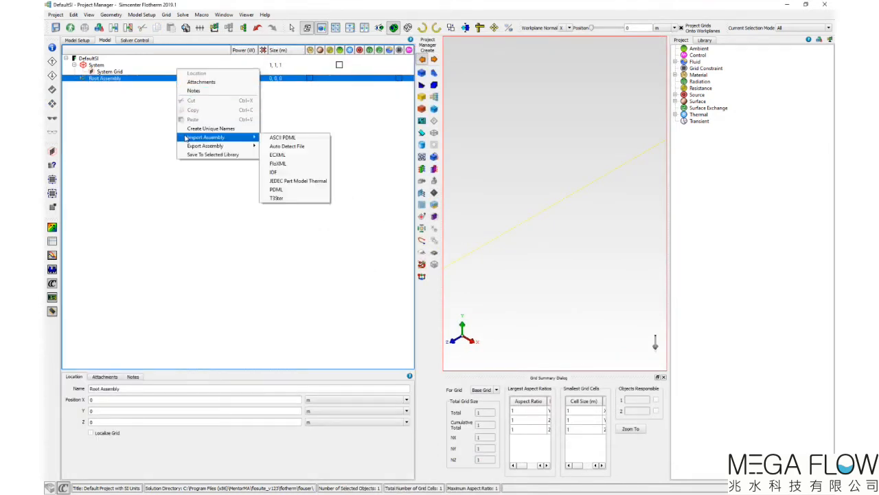
pyautogui.click(268, 154)
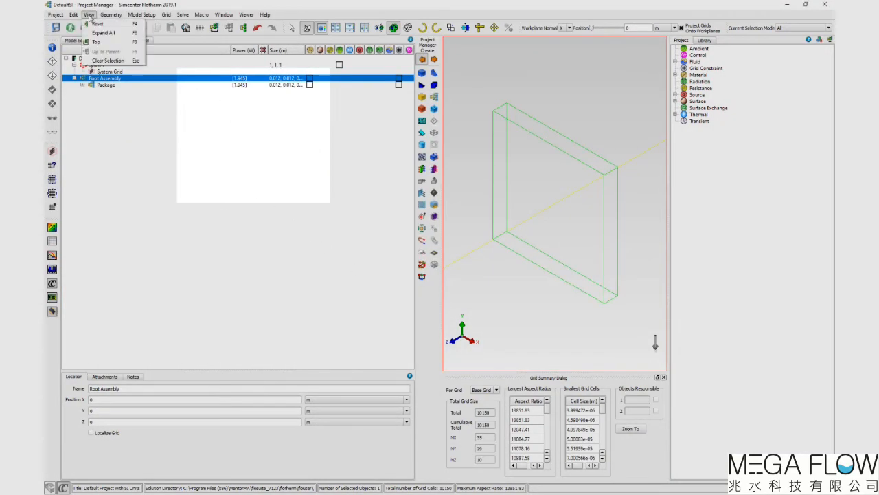
pyautogui.click(94, 23)
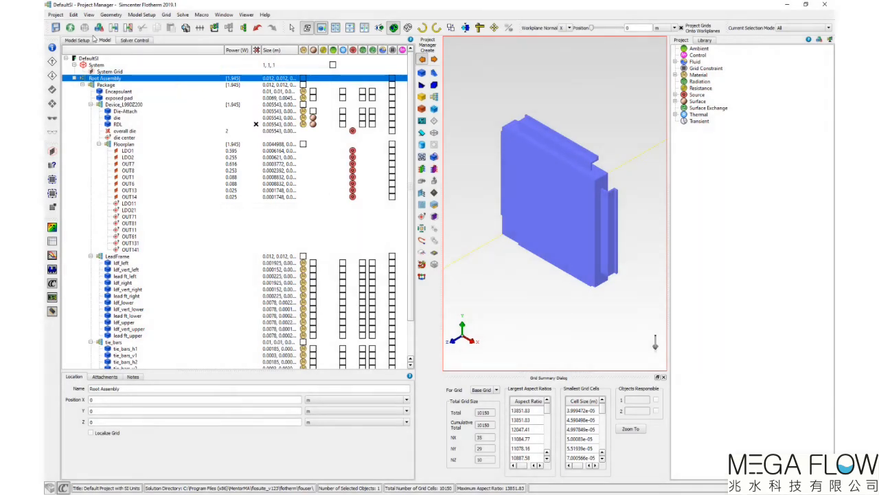